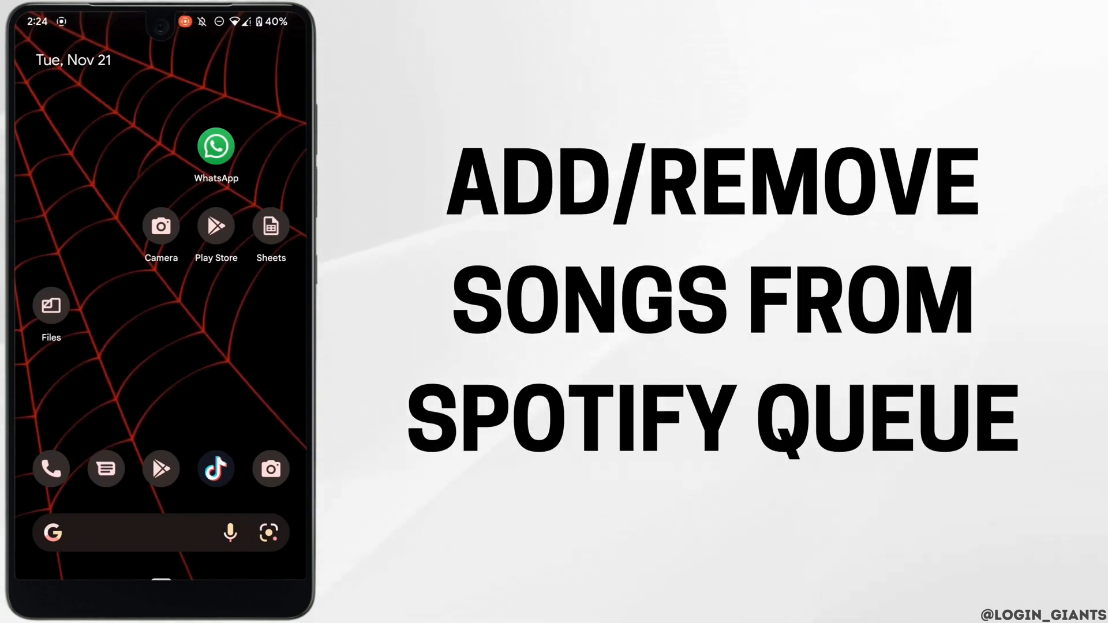
# Step: Scroll the app drawer to its end so Spotify comes into view
pyautogui.scroll(3)
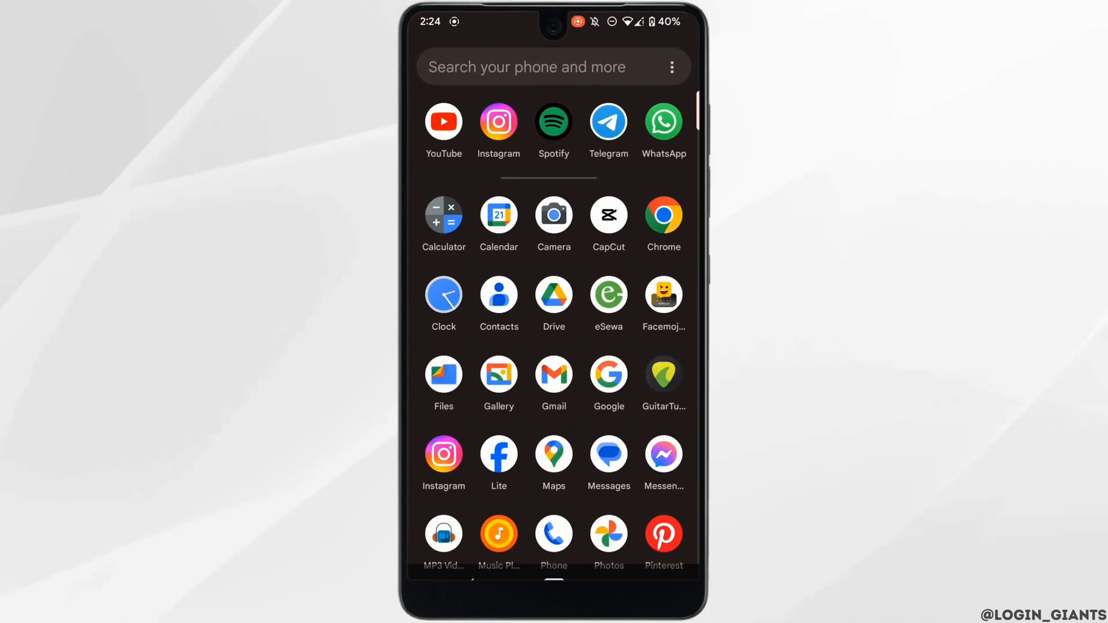
pyautogui.scroll(-3)
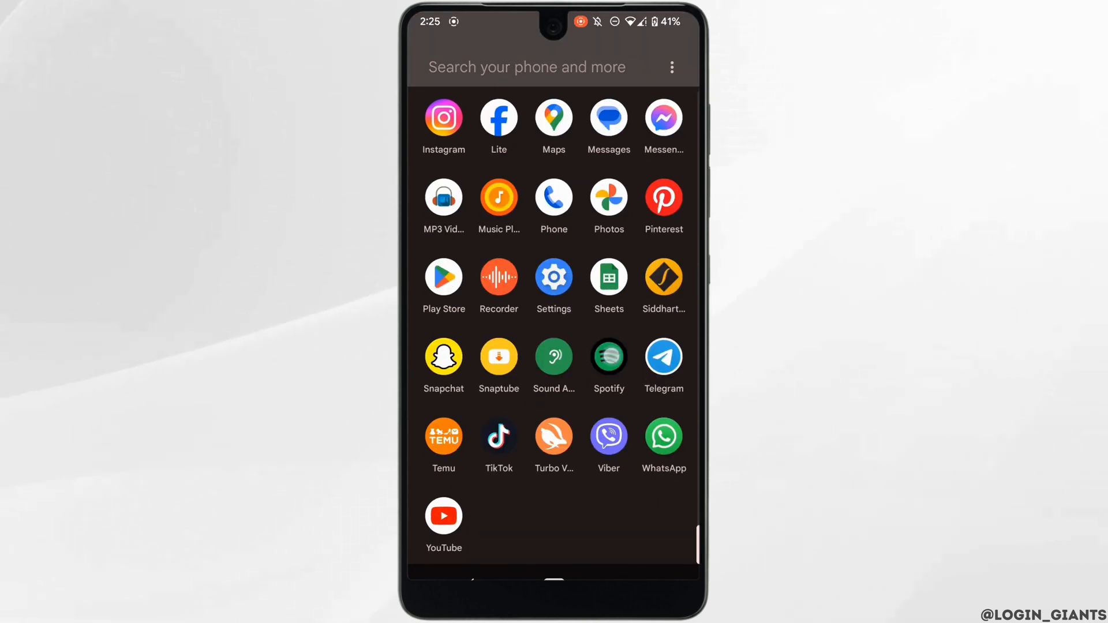
# Step: Launch Spotify and add true blue from On Repeat to the queue
pyautogui.click(609, 353)
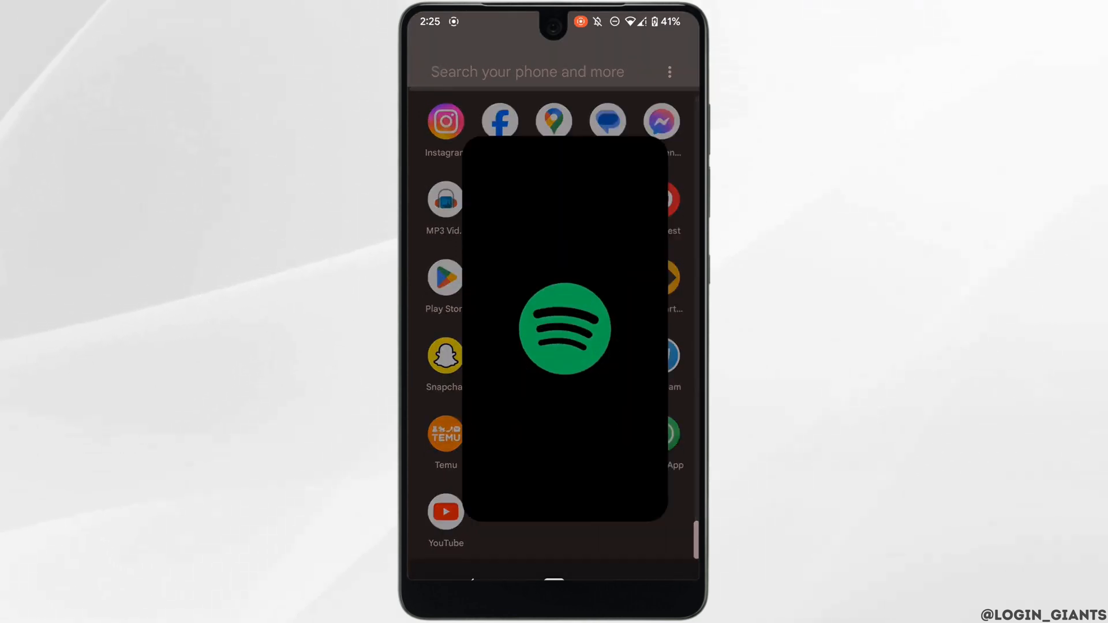
pyautogui.click(564, 327)
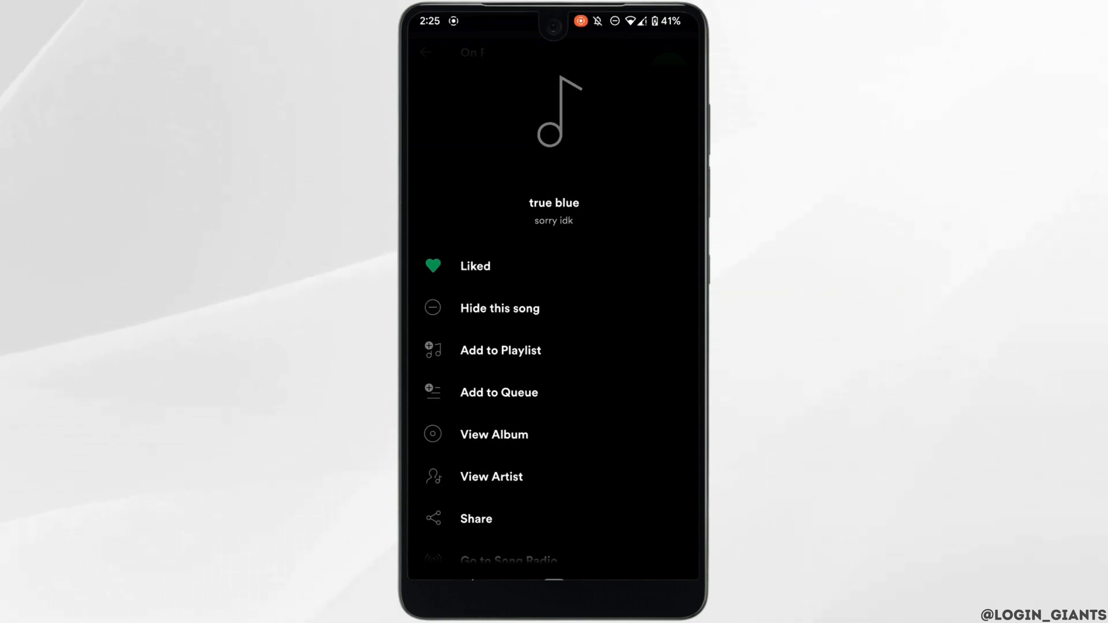
pyautogui.click(499, 393)
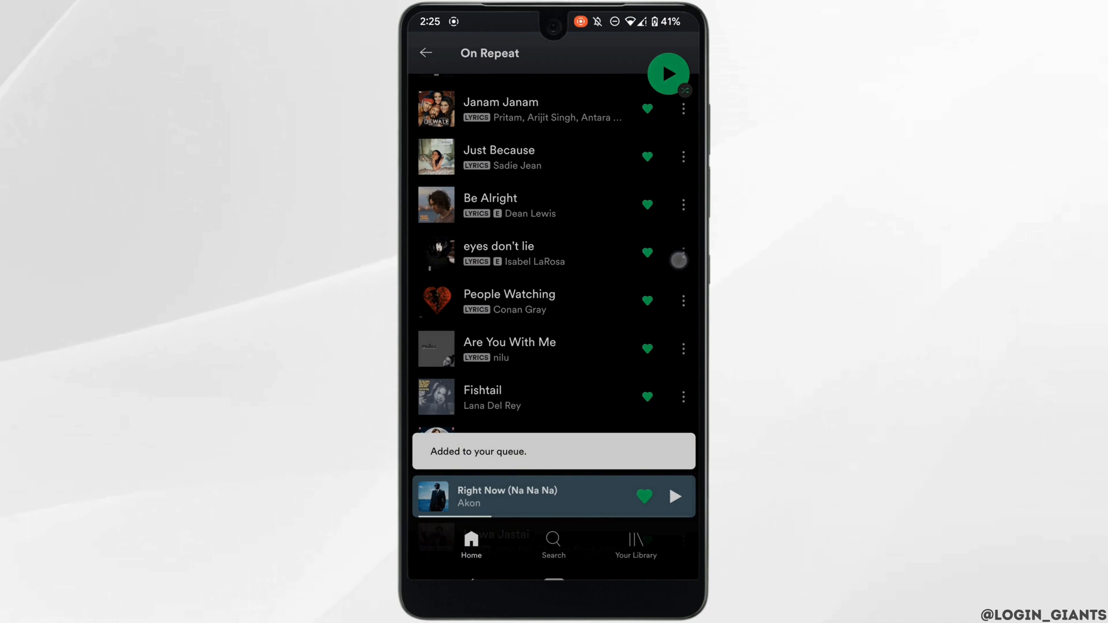
# Step: Add eyes don't lie to the queue from its options menu
pyautogui.click(682, 254)
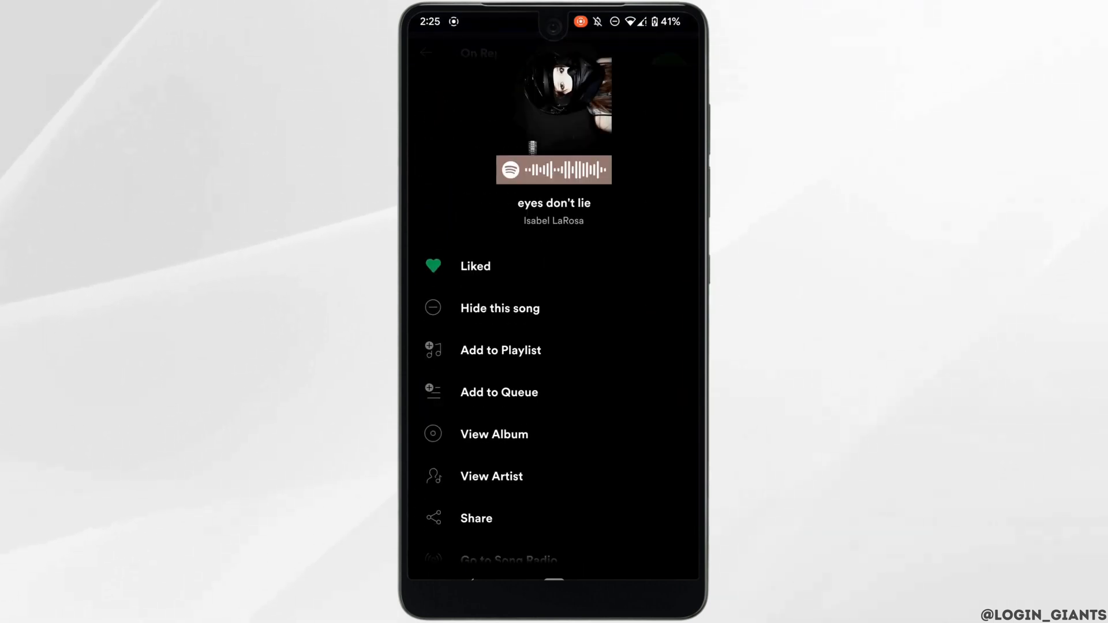
pyautogui.click(499, 393)
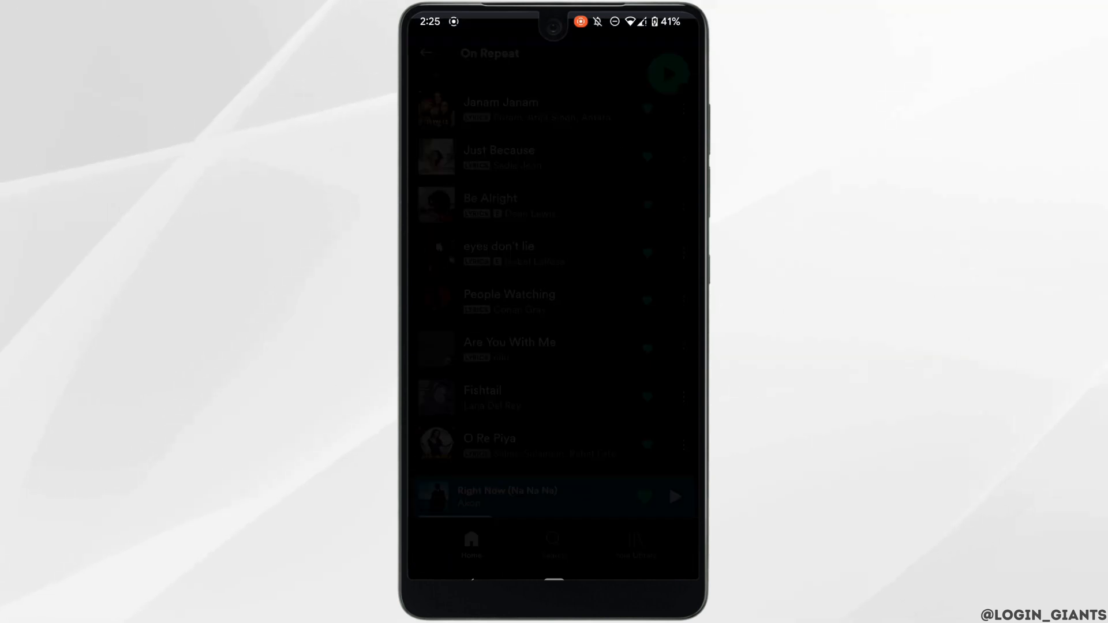
# Step: Expand Right Now (Na Na Na) to Now Playing and show the upcoming queue
pyautogui.click(503, 495)
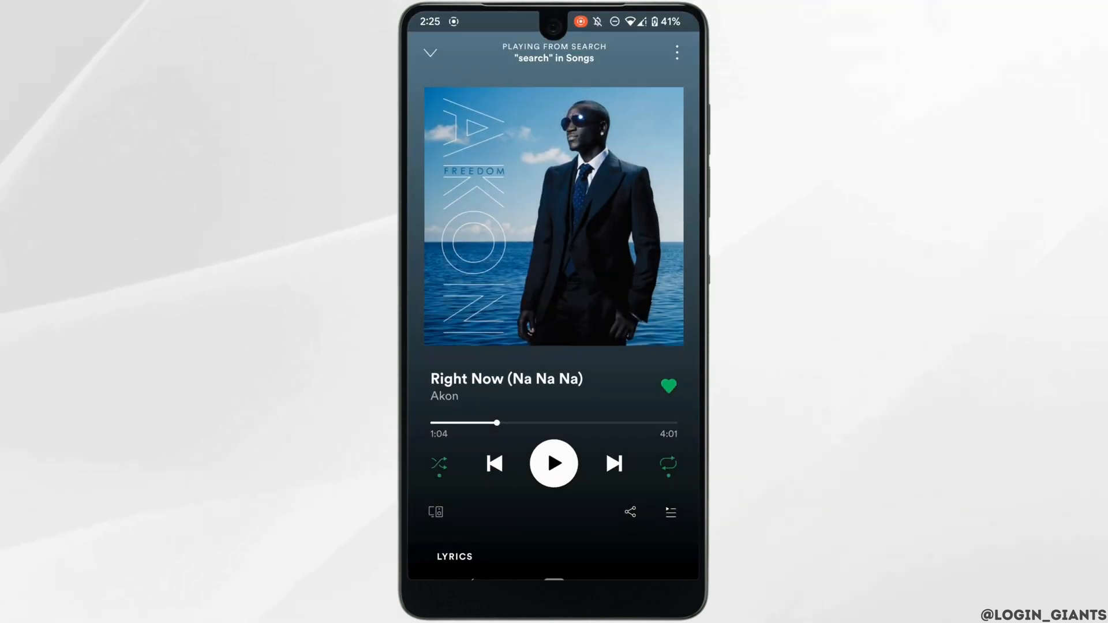
pyautogui.click(670, 511)
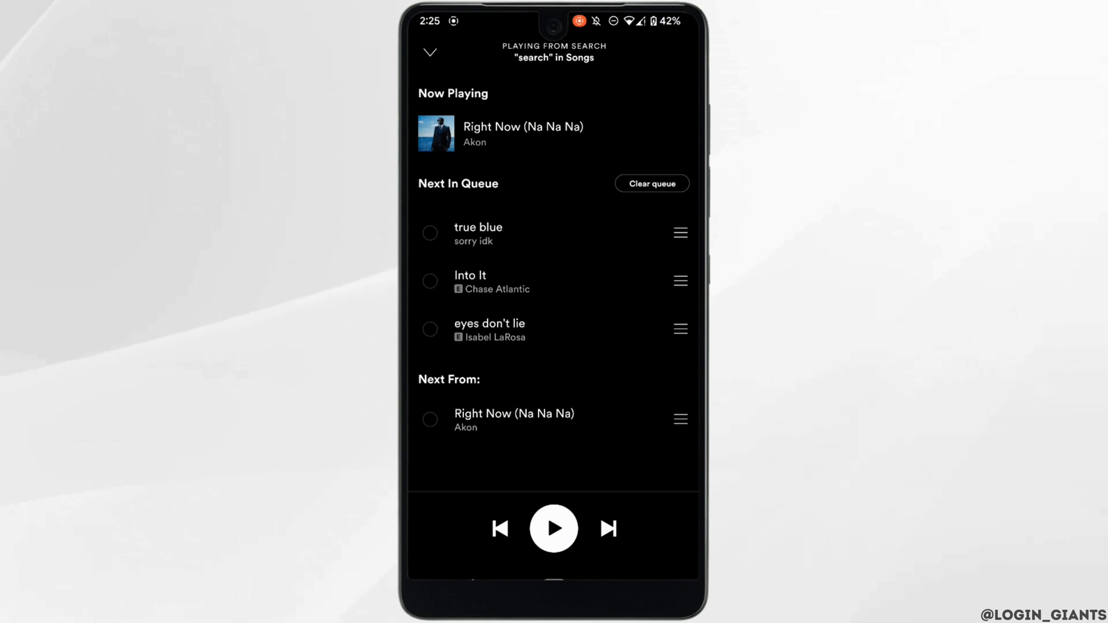
# Step: Mark true blue and Into It and remove them, leaving eyes don't lie next
pyautogui.click(429, 232)
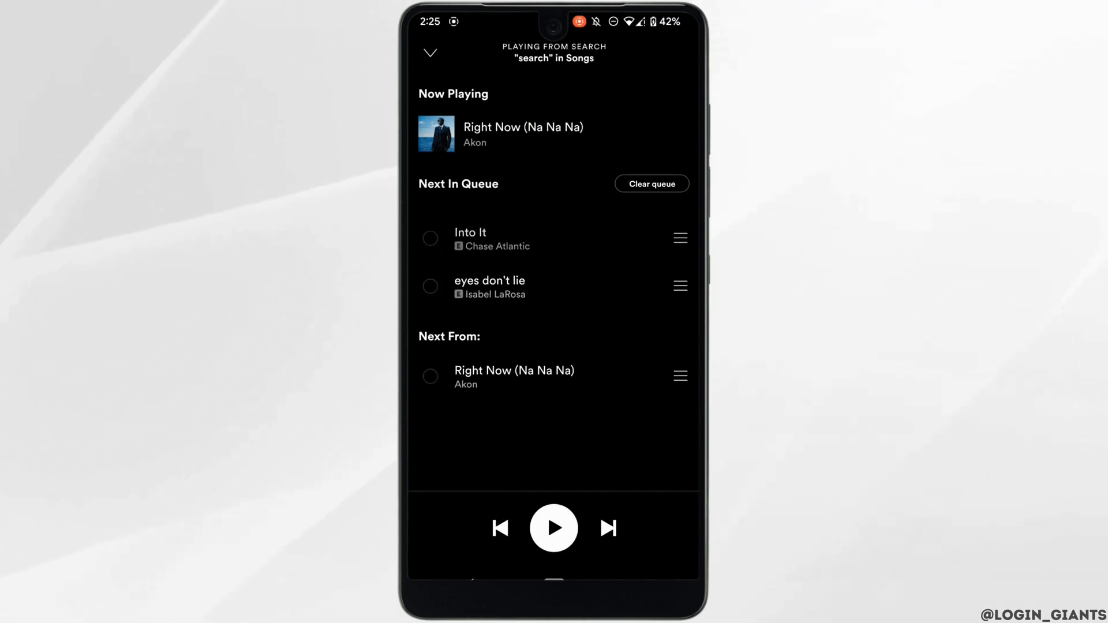
pyautogui.click(430, 238)
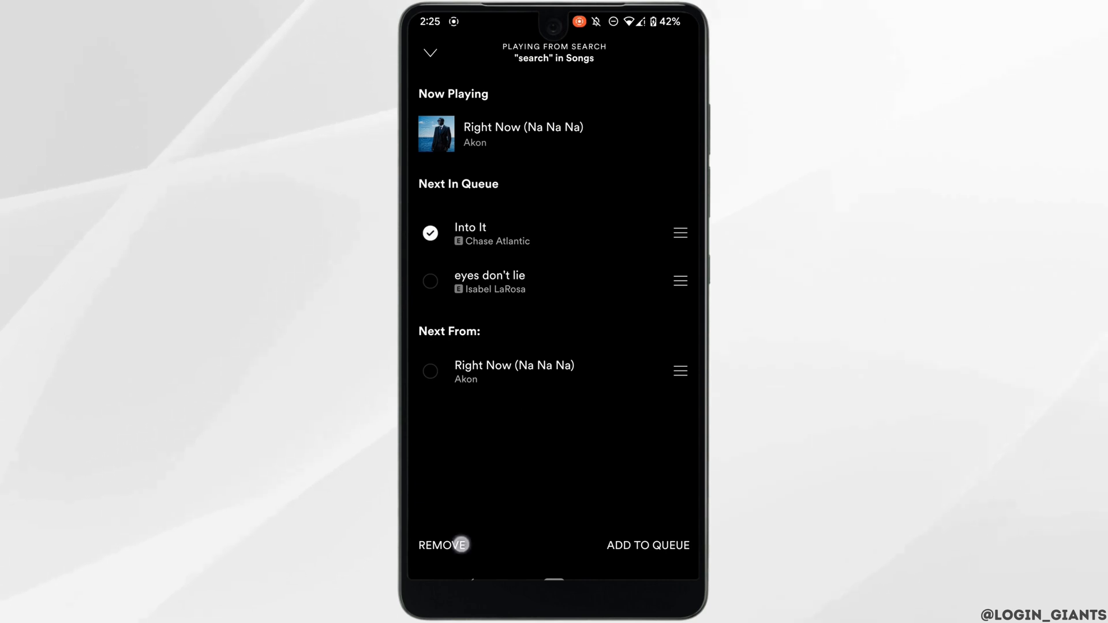
pyautogui.click(433, 545)
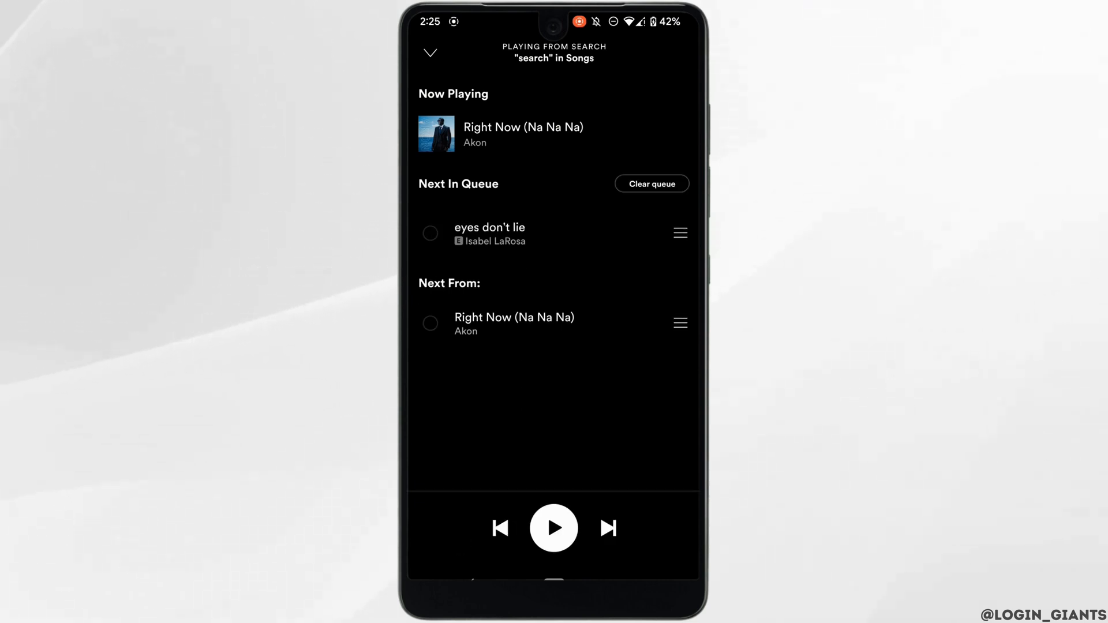